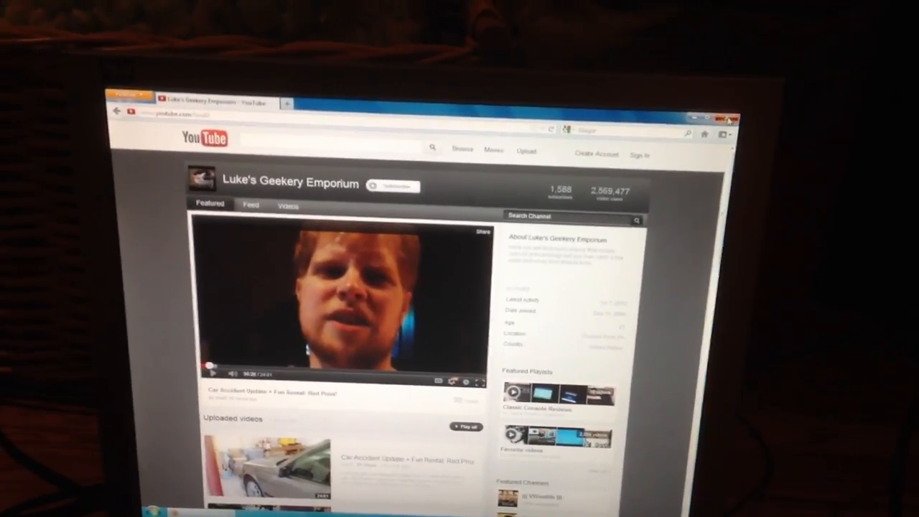
- Close Firefox on the Luke's Geekery Emporium YouTube channel page, returning to the Windows 7 desktop
left_click(730, 120)
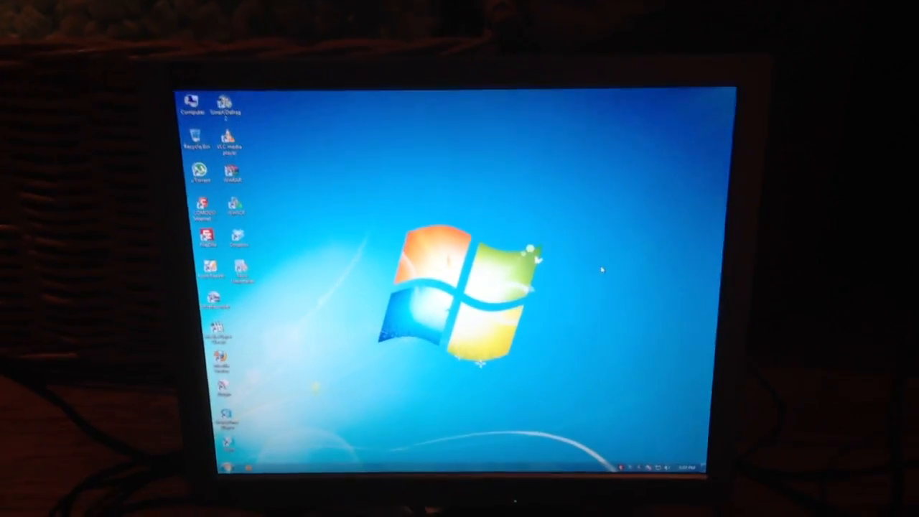